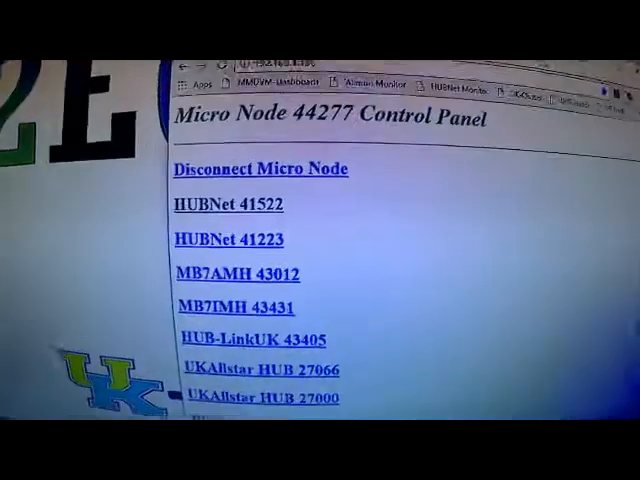
Review node 44277's connected-nodes status table, then show the Bubble Chart network map
scroll(down, 3)
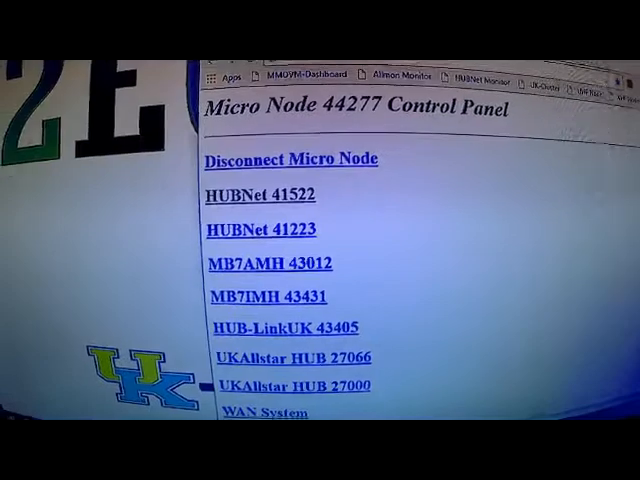
scroll(down, 3)
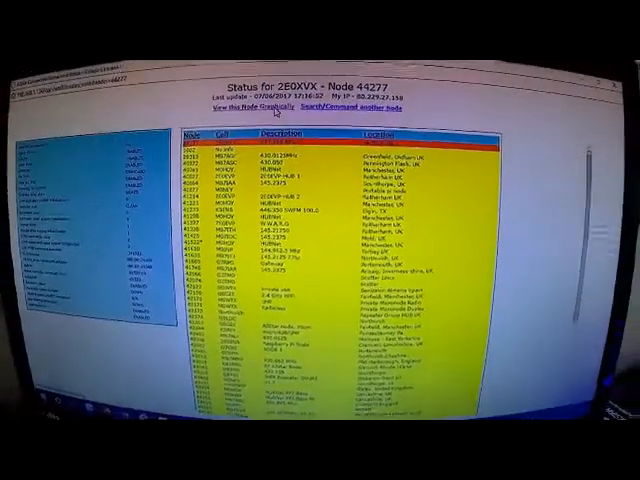
click(242, 104)
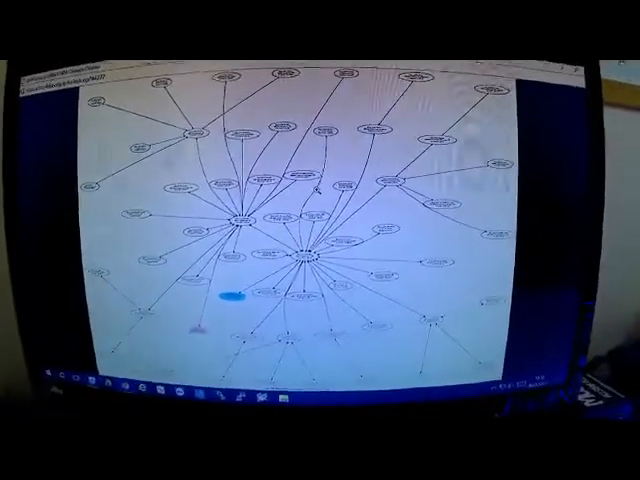